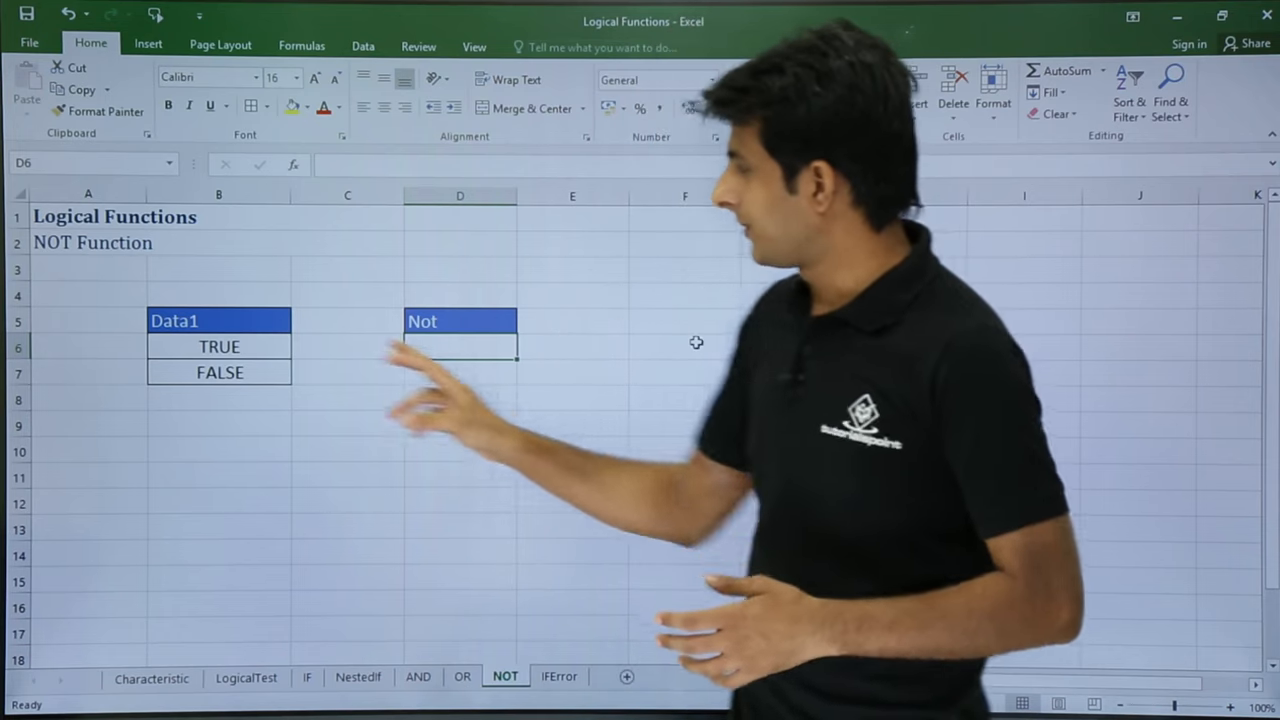
- Enter =NOT(B6) in D6 so it returns FALSE, negating TRUE in B6
{"action": "left_click", "coordinate": [218, 346]}
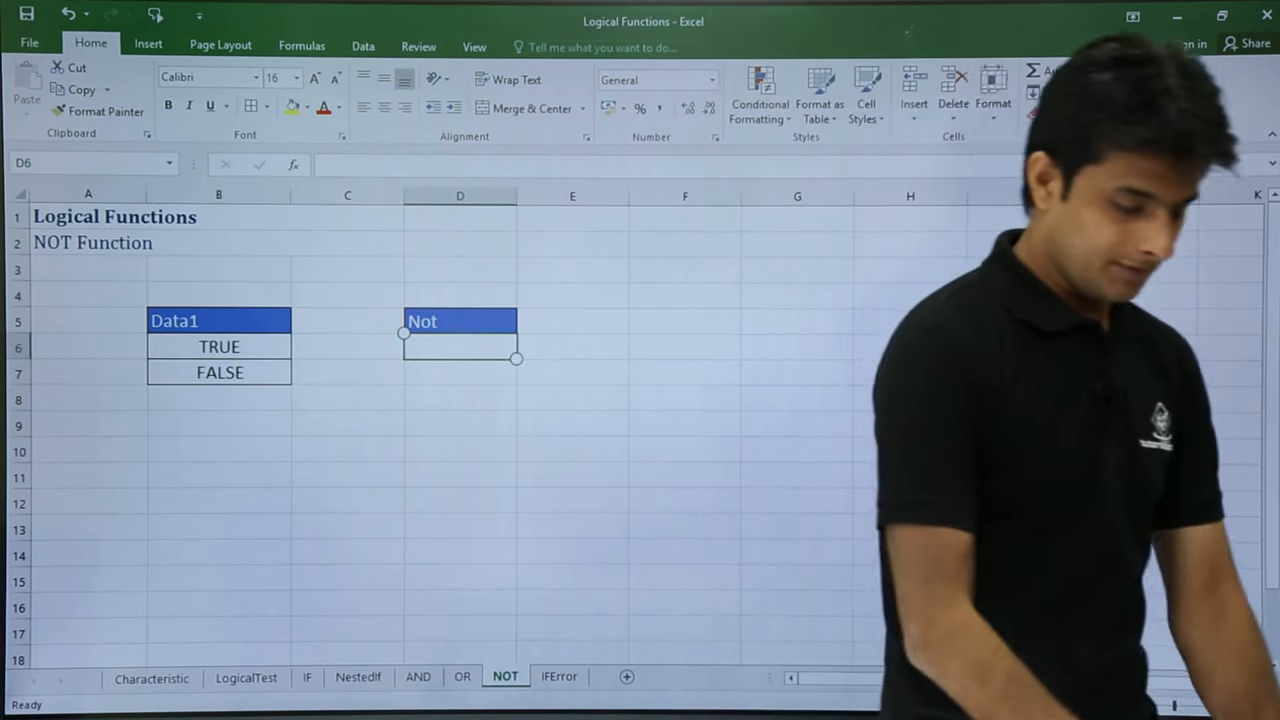
{"action": "type", "text": "=NOT("}
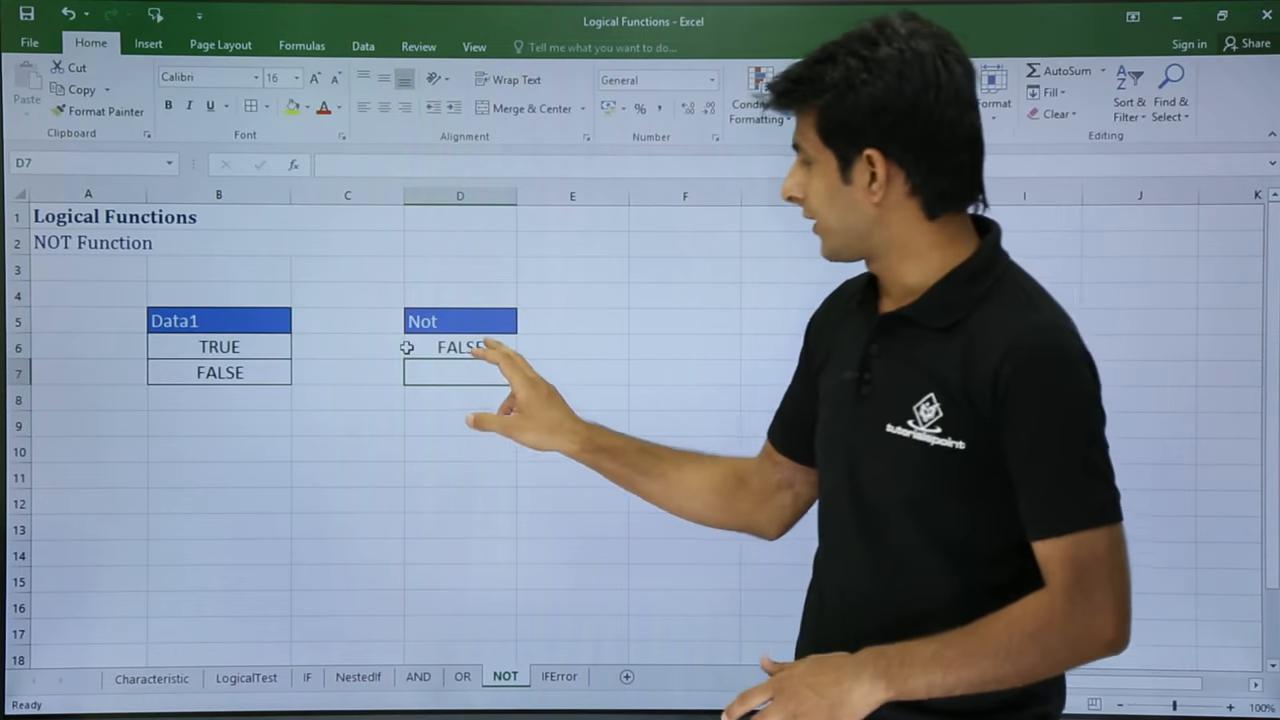
- Enter =NOT(B7) in D7 so it returns TRUE, then review D6's formula
{"action": "left_click", "coordinate": [460, 348]}
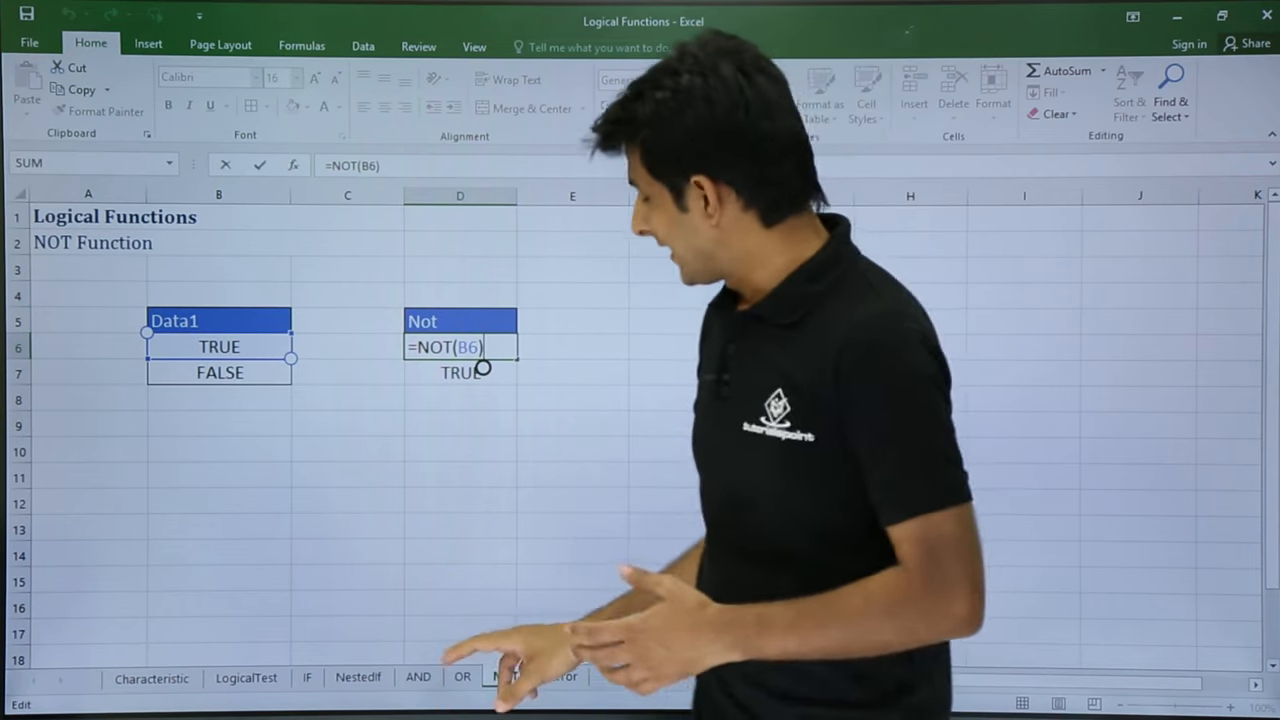
- Switch to the IFError sheet showing the data type table
{"action": "left_click", "coordinate": [560, 676]}
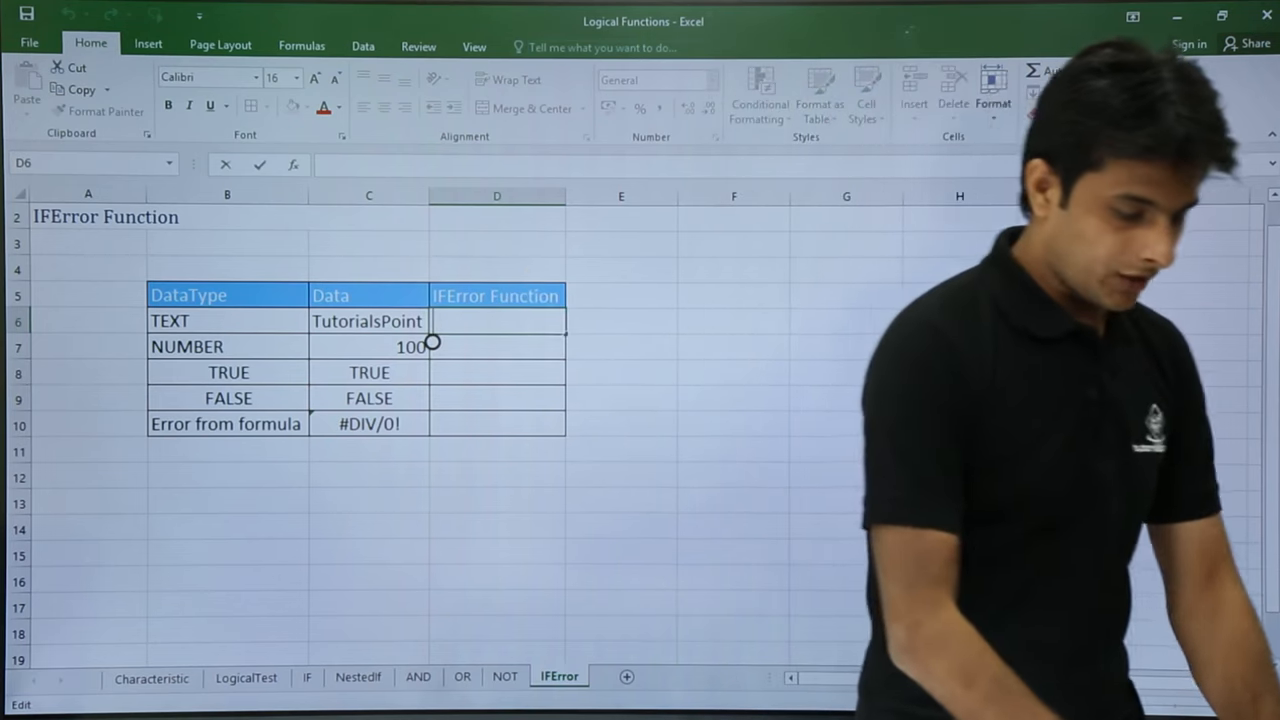
- Enter =IFERROR(C6,"Skip This") in D6 so errors show Skip This
{"action": "type", "text": "=ife"}
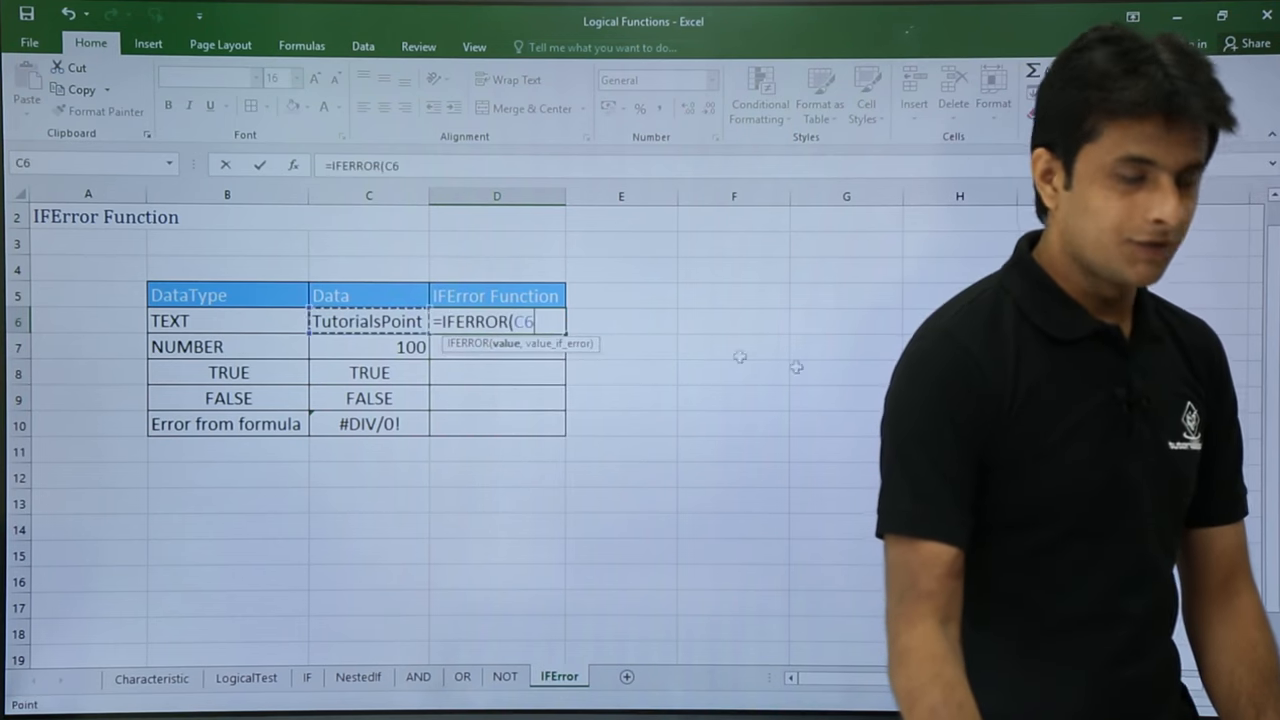
{"action": "type", "text": ","}
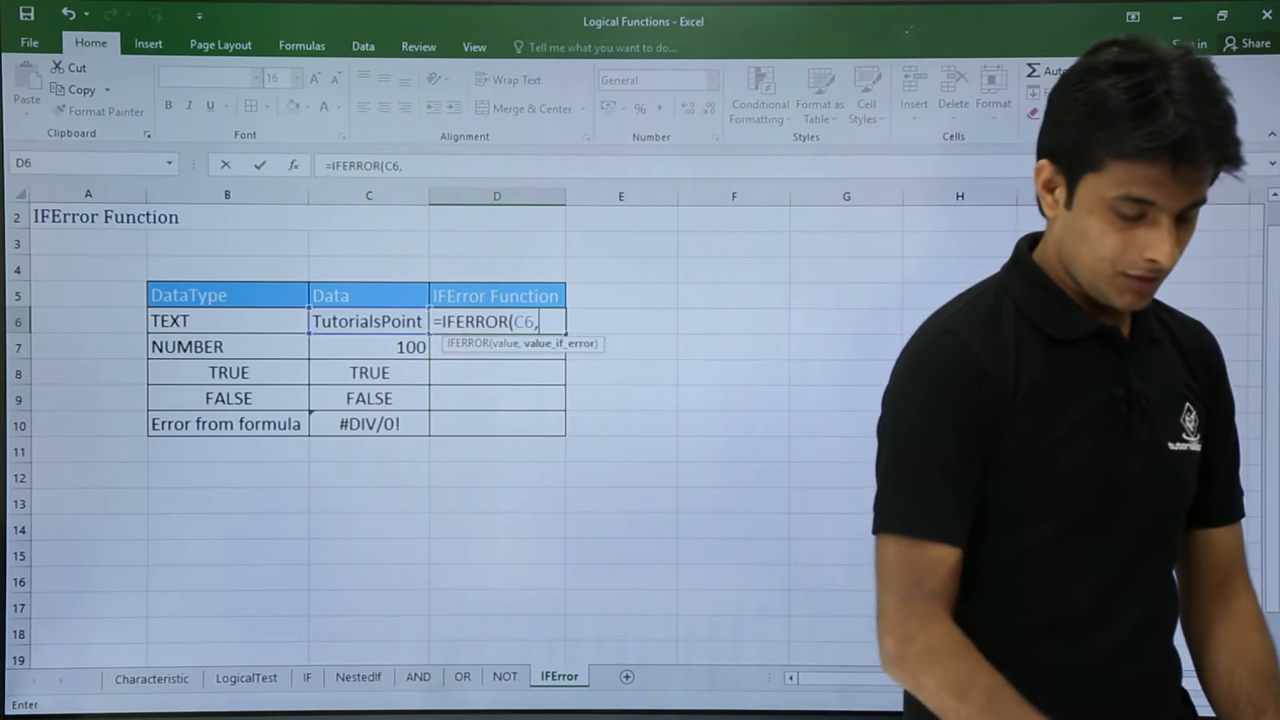
{"action": "type", "text": ",\"Skip T"}
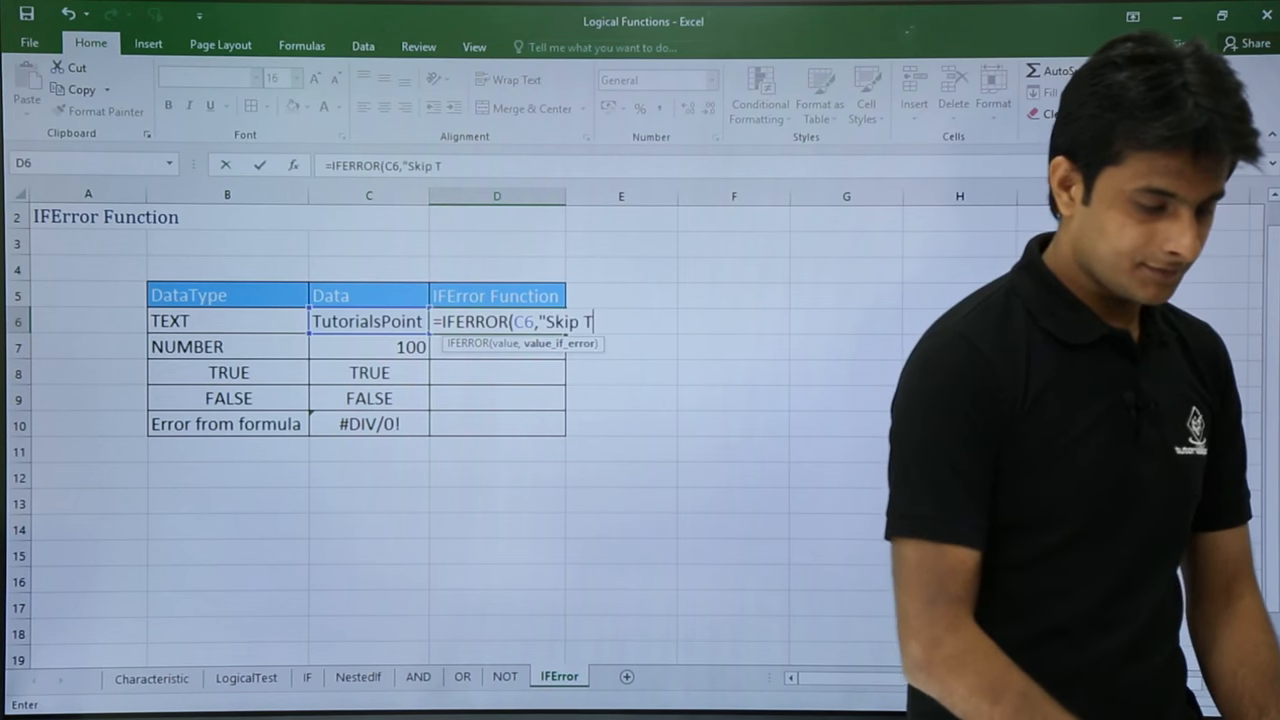
{"action": "type", "text": "his\")"}
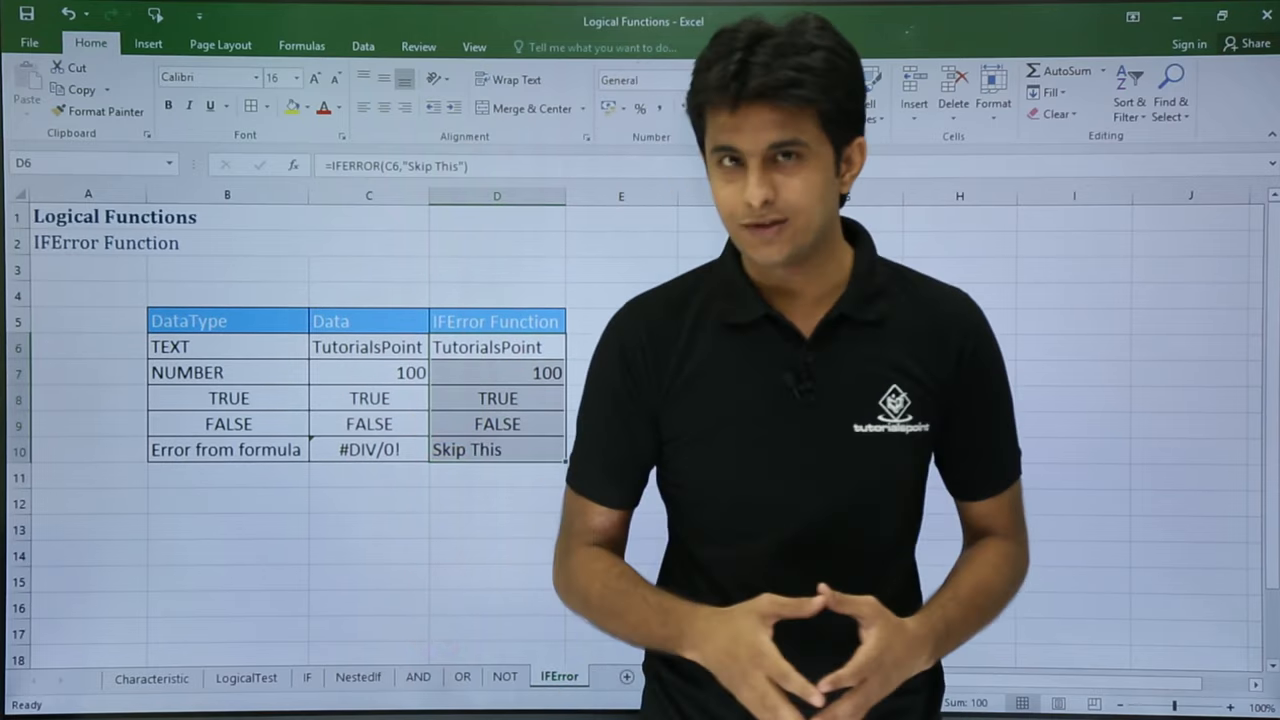
- Fill the IFERROR formula down to D10, then return to the NOT sheet
{"action": "left_click", "coordinate": [504, 676]}
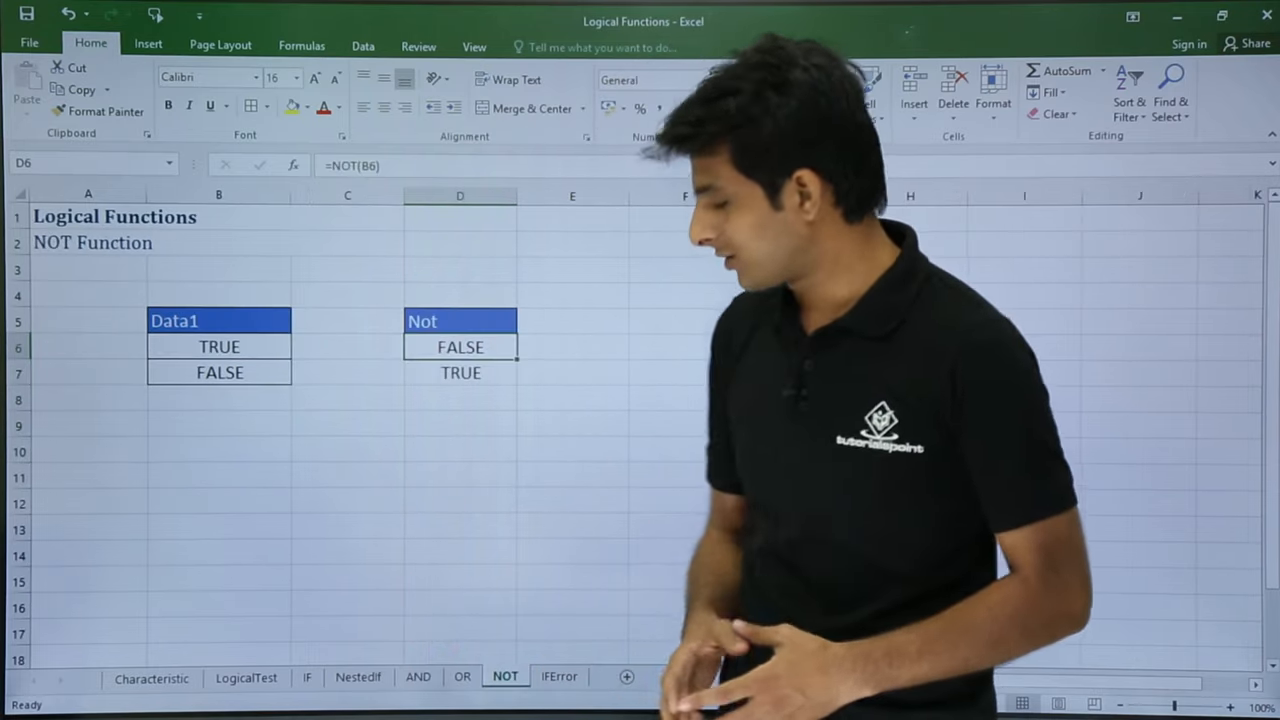